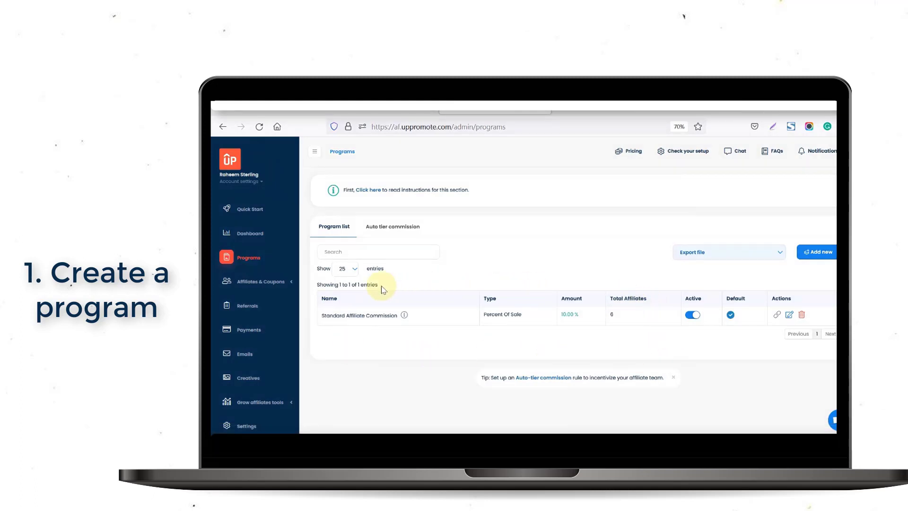
mouse_move(624, 289)
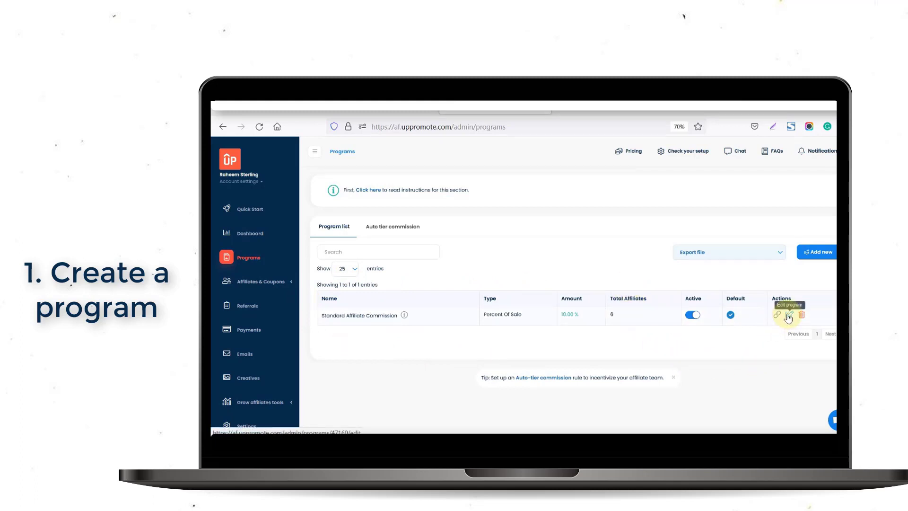
mouse_move(798, 272)
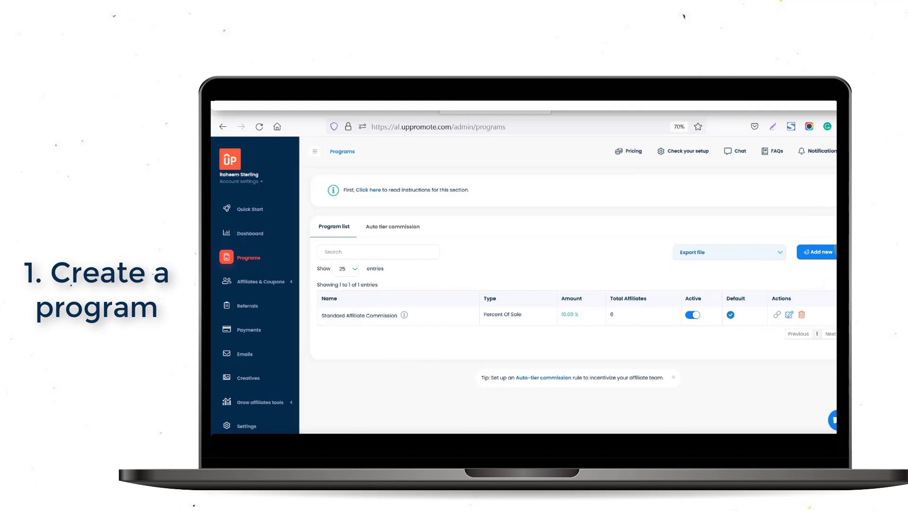
Begin adding a new affiliate program from the Programs page
left_click(817, 252)
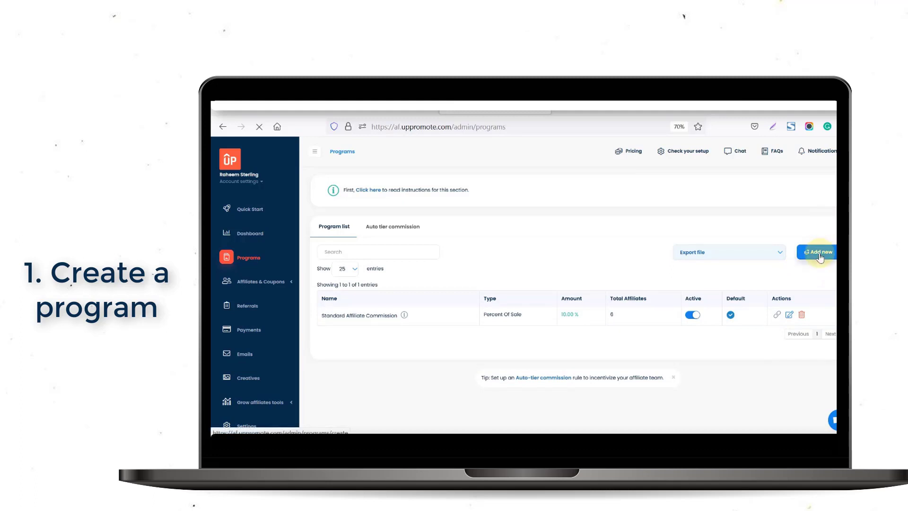
Name the program 'UpPromote Affiliate Marketing' with 20% Percent Of Sale, Simple rule, and add it
left_click(817, 252)
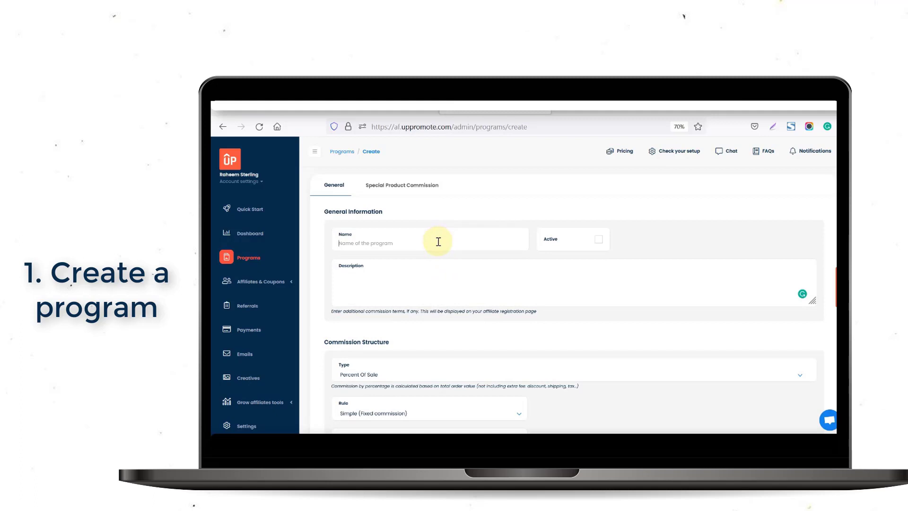
type("U")
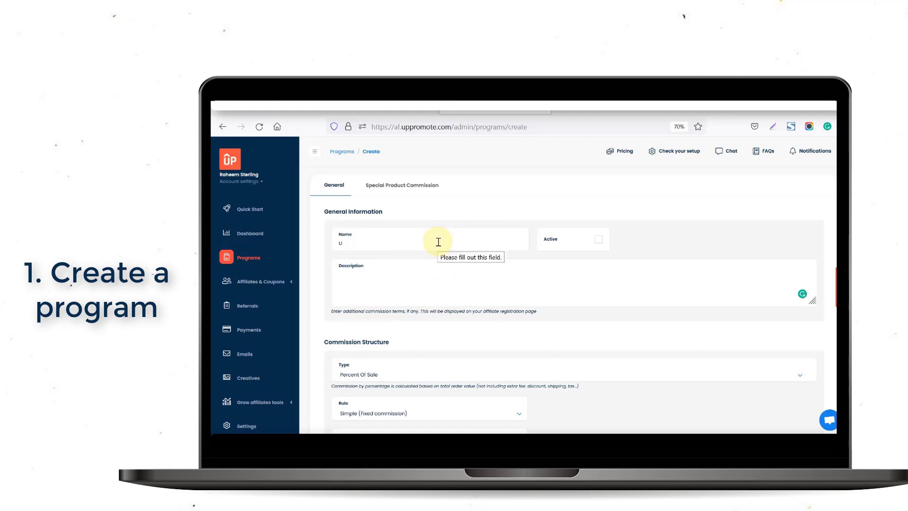
type("UpPromote")
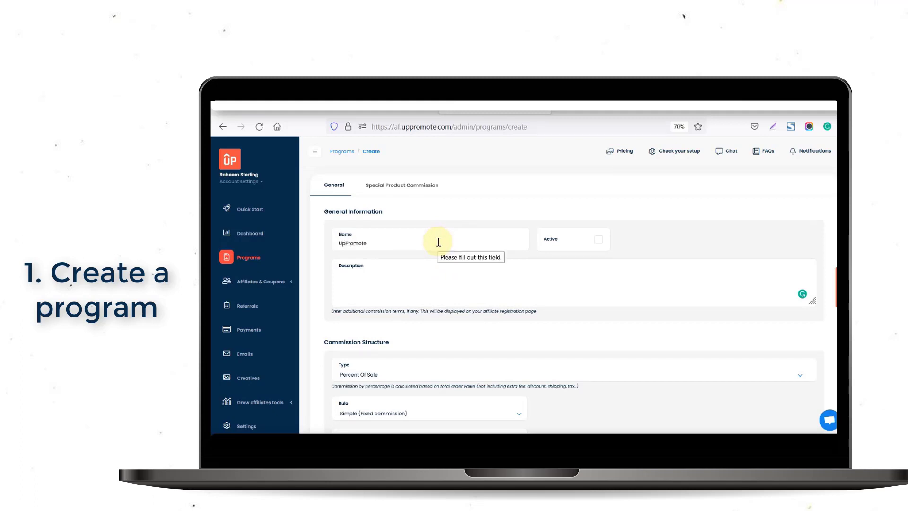
type("Affiliate")
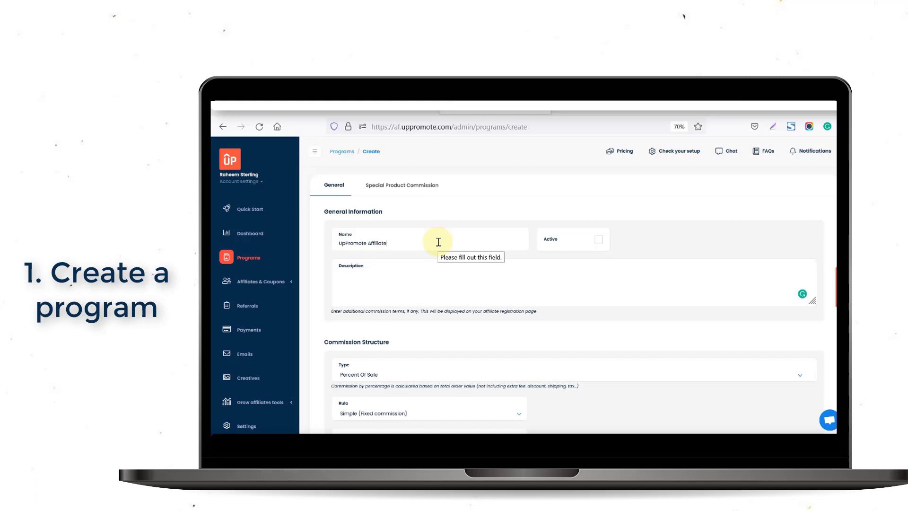
type("Marketing")
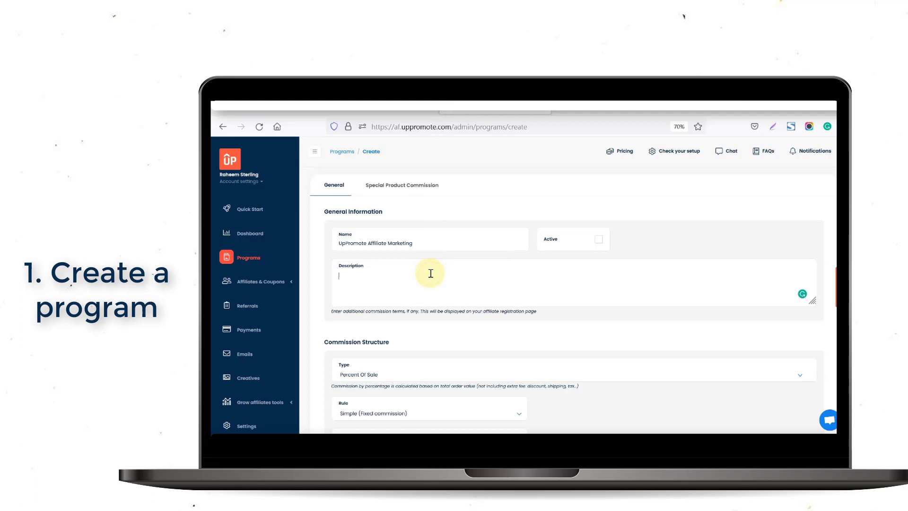
scroll("down", 3)
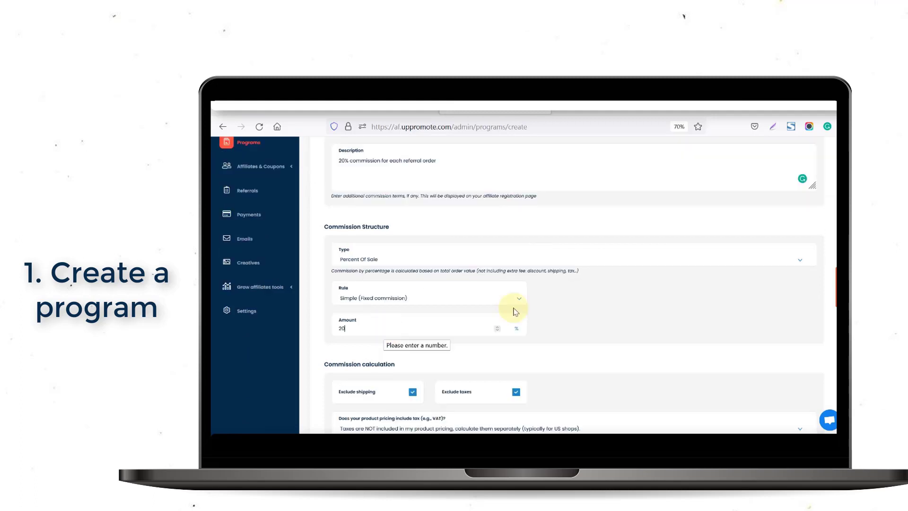
scroll("down", 3)
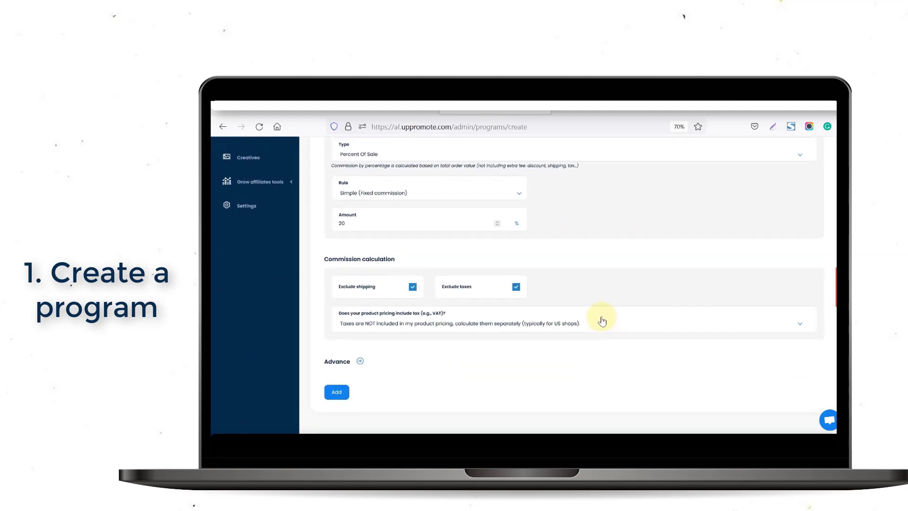
scroll("up", 3)
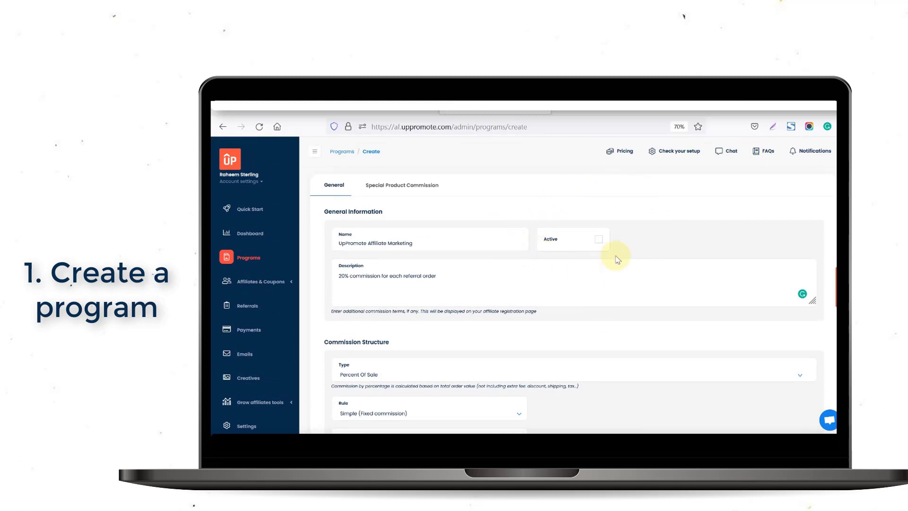
scroll("down", 3)
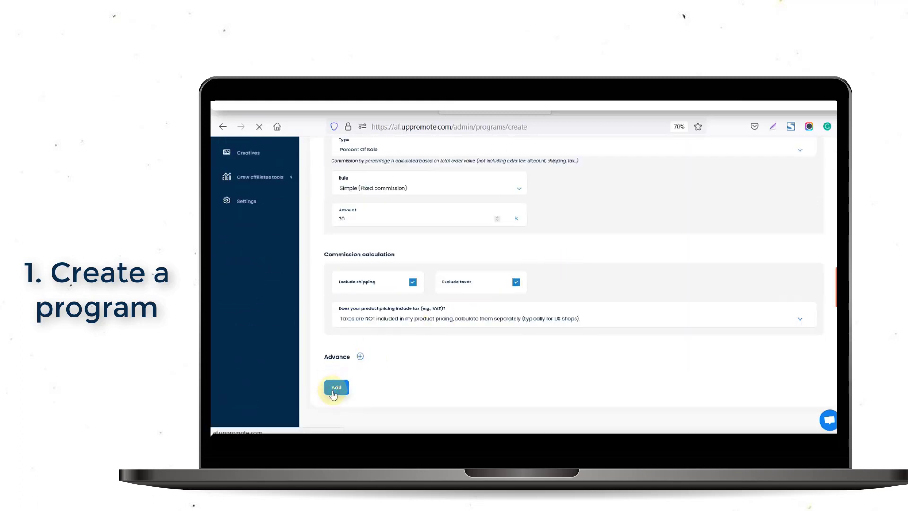
left_click(336, 388)
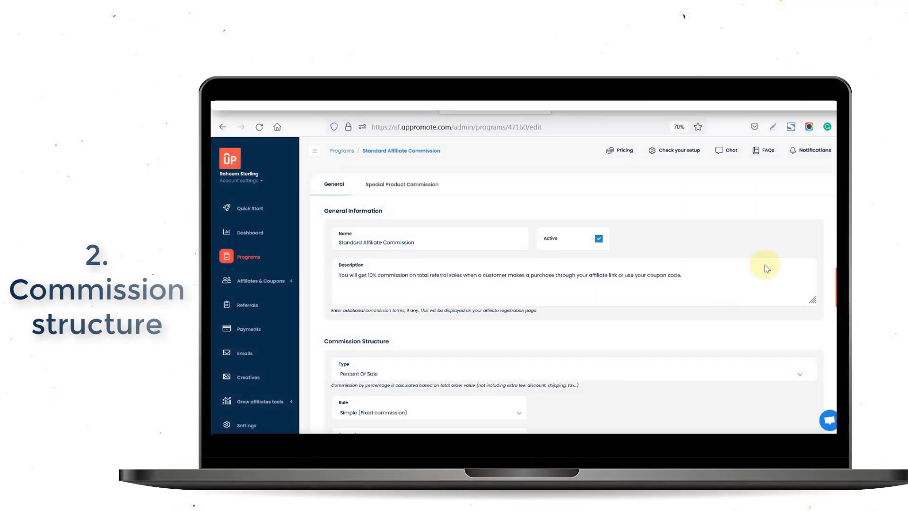
Browse the Rule and Type options, keeping Percent Of Sale at 10% unchanged
scroll("down", 3)
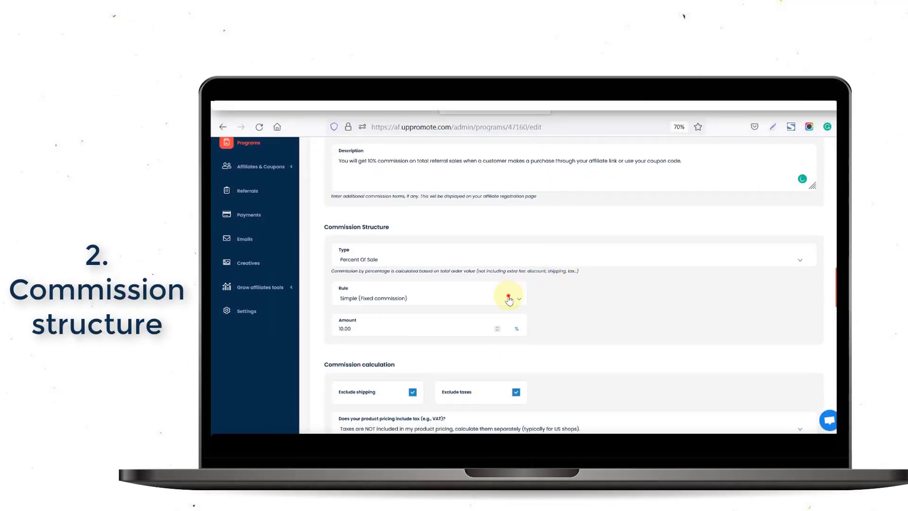
left_click(518, 298)
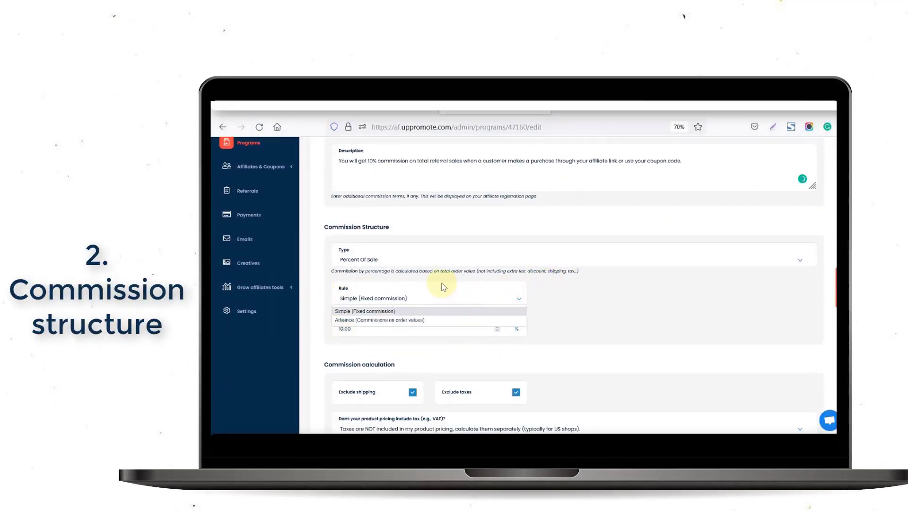
mouse_move(546, 298)
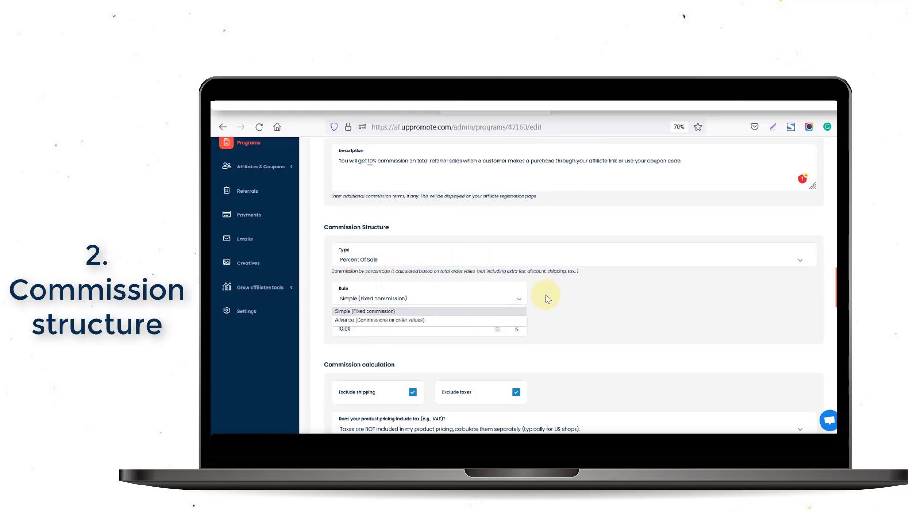
left_click(380, 311)
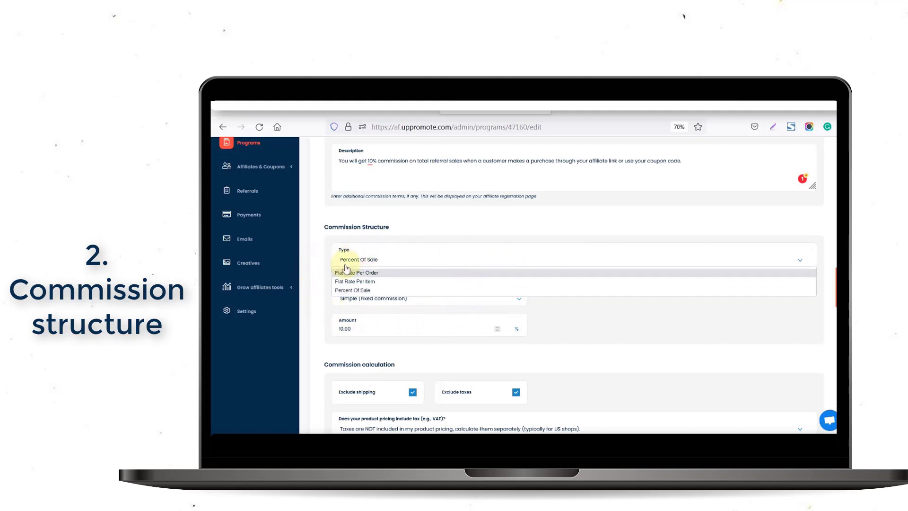
mouse_move(377, 278)
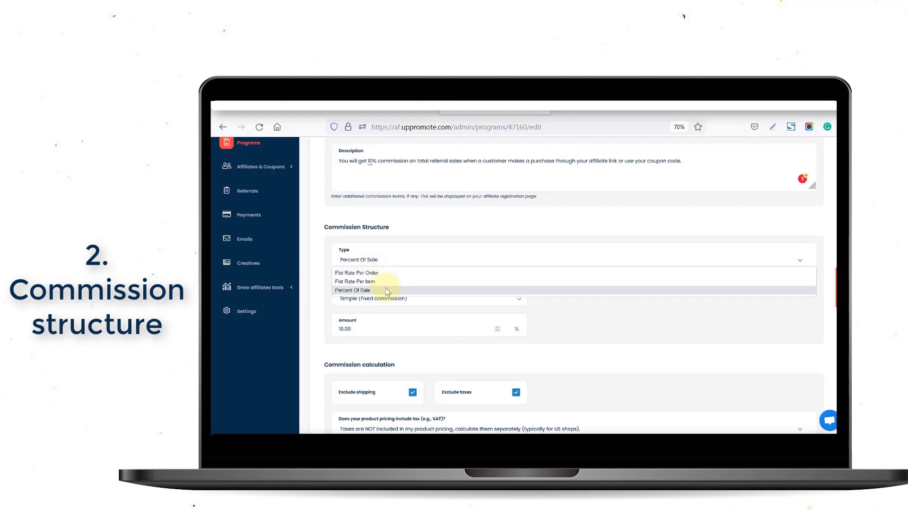
left_click(355, 289)
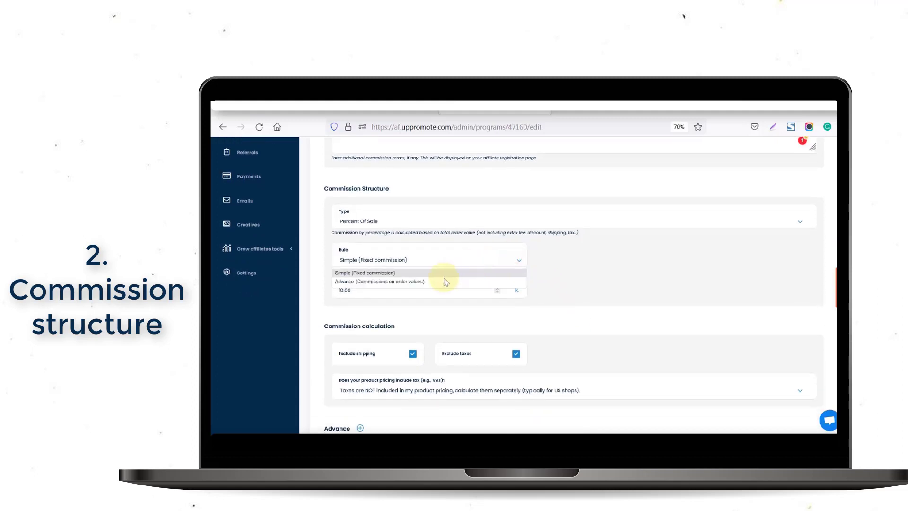
Enter advanced order-value levels: 10%, 11% over 200 USD, 12% over 300 USD
left_click(380, 282)
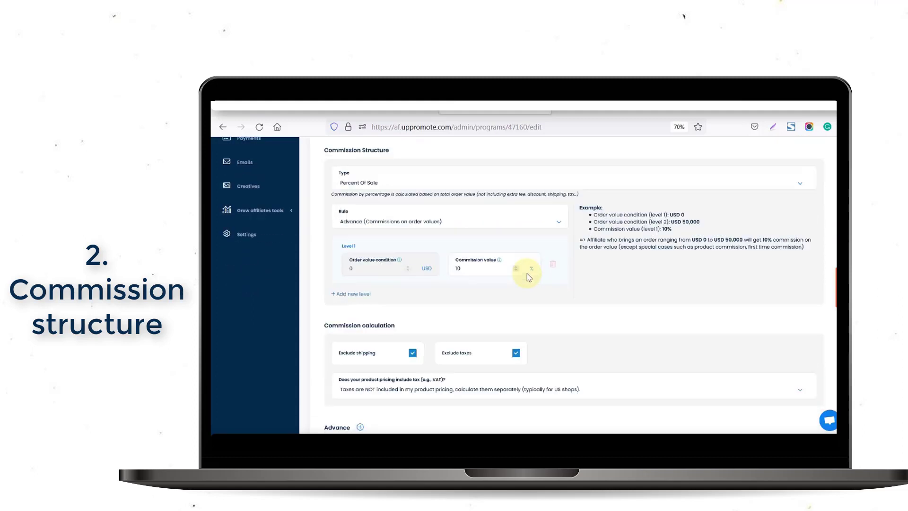
mouse_move(522, 290)
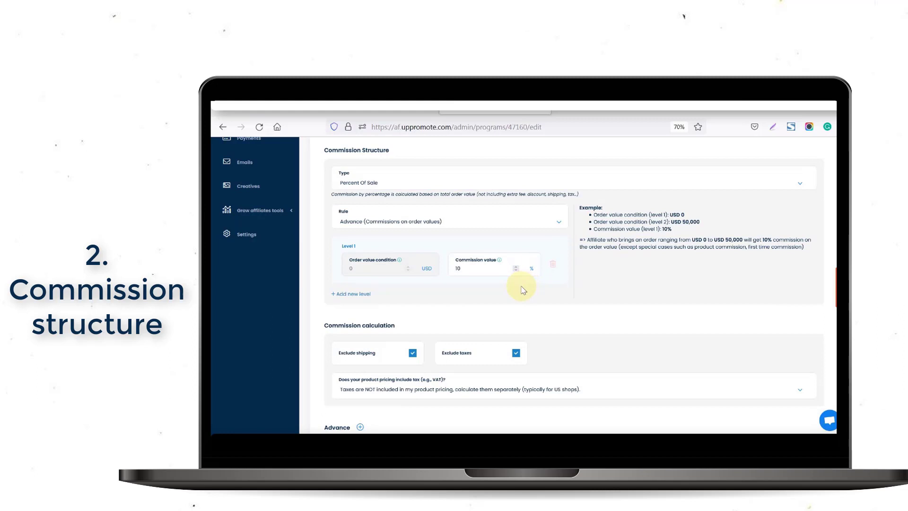
mouse_move(365, 301)
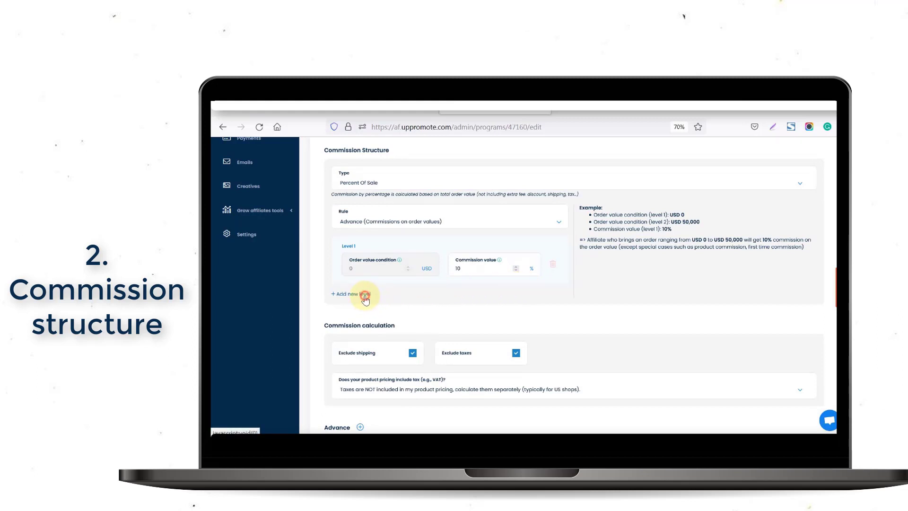
left_click(344, 294)
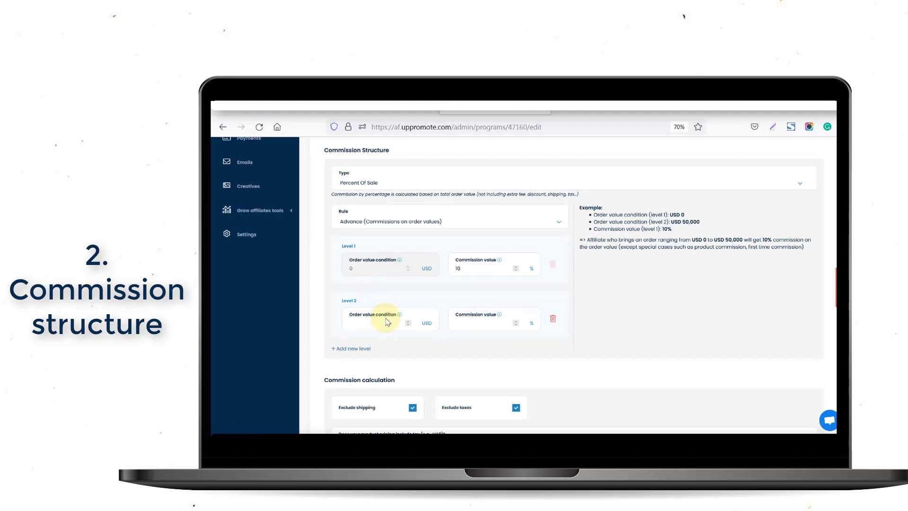
type("200")
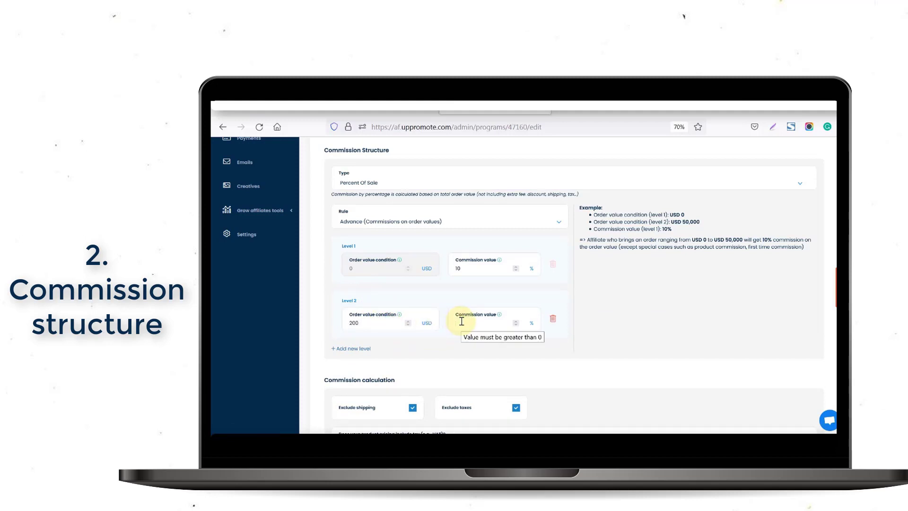
left_click(350, 348)
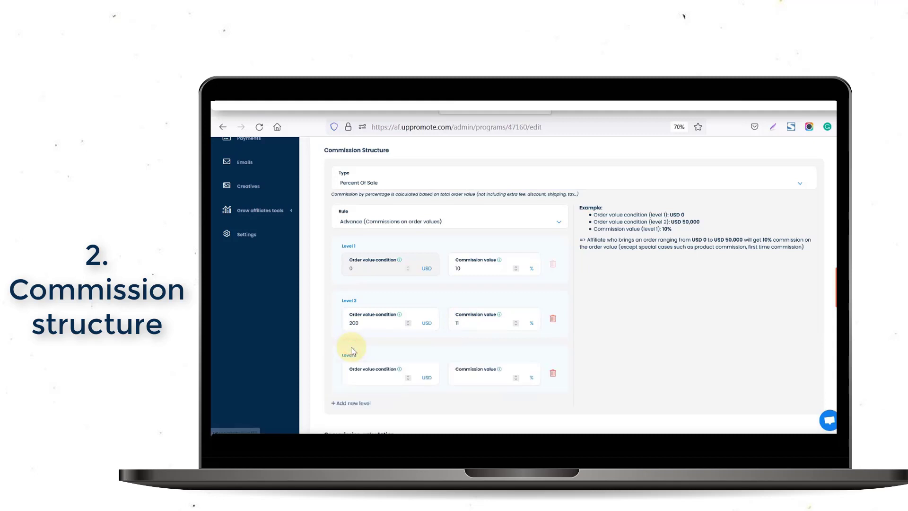
type("3")
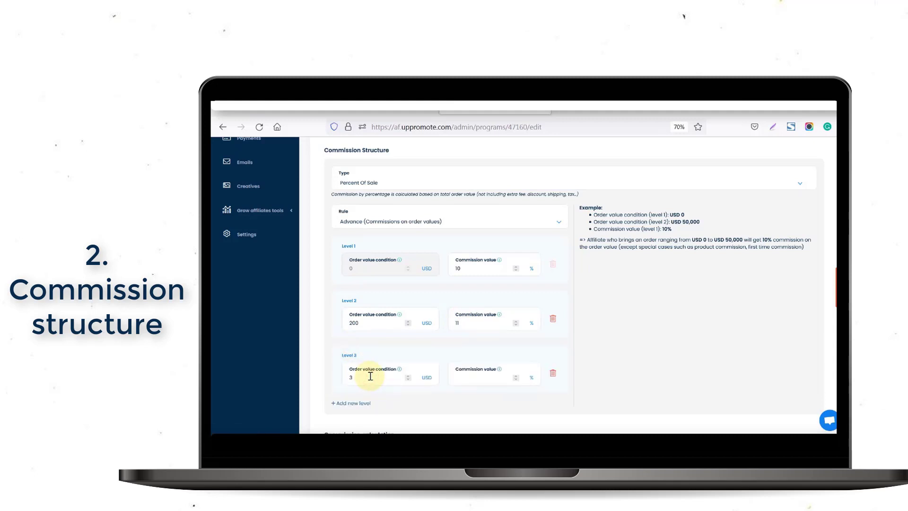
left_click(486, 378)
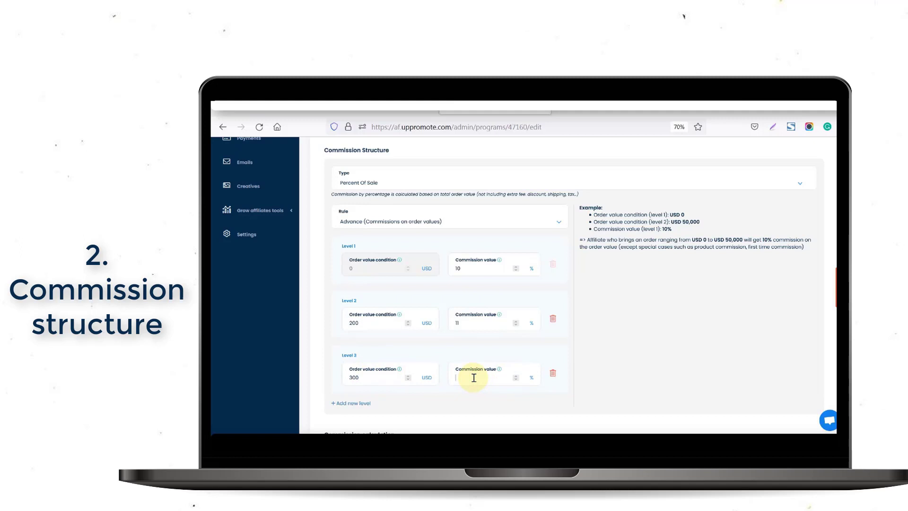
type("12")
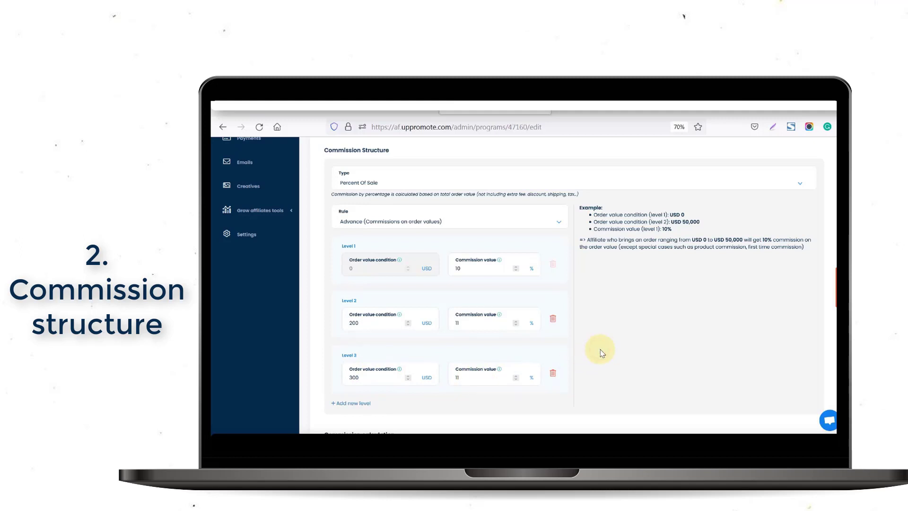
left_click(485, 377)
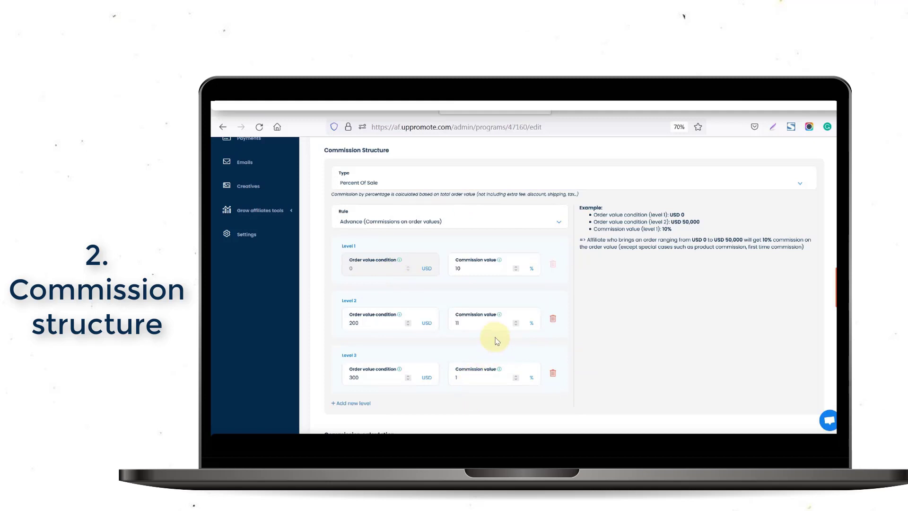
mouse_move(477, 367)
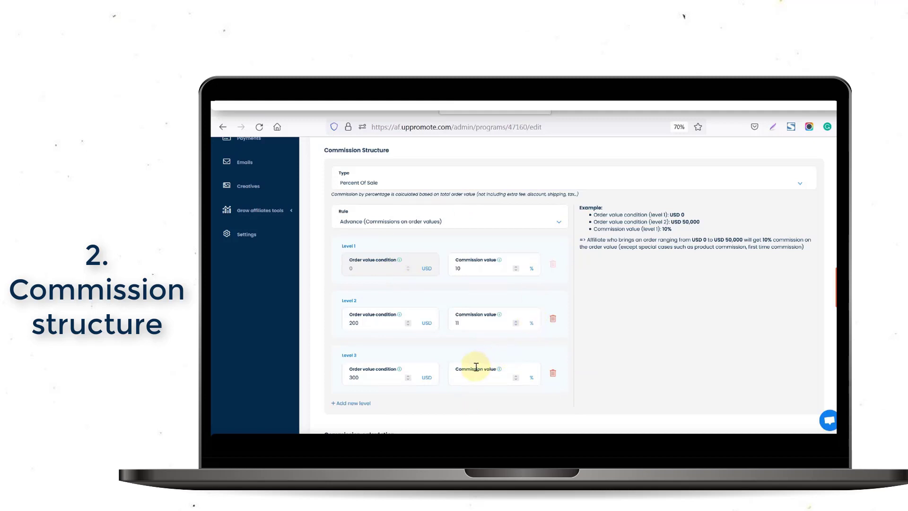
type("12")
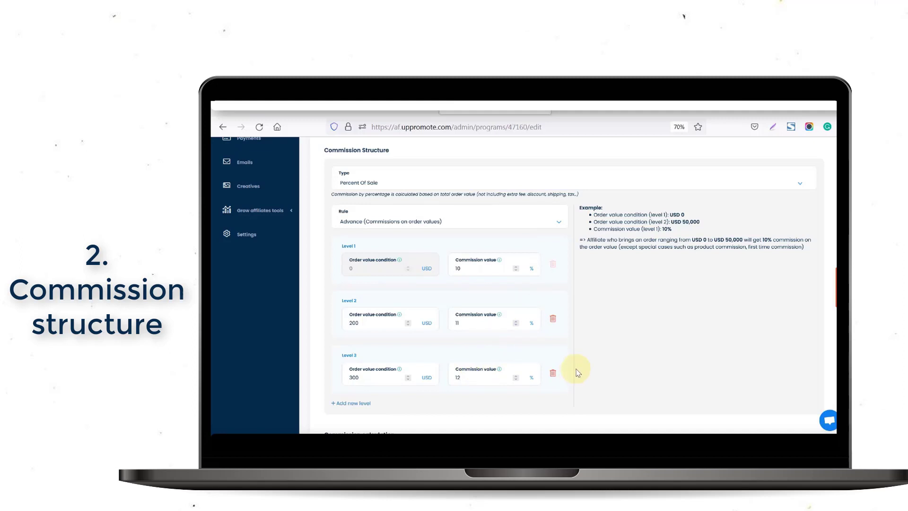
mouse_move(555, 289)
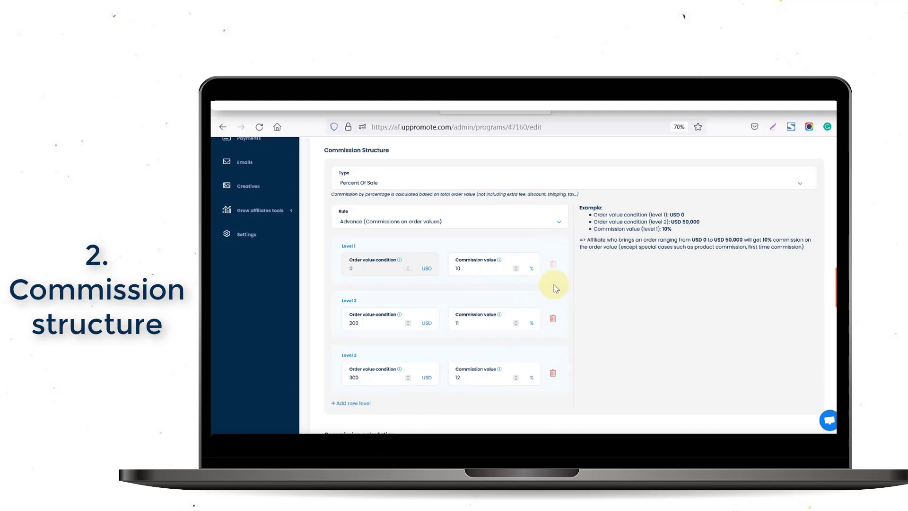
mouse_move(480, 295)
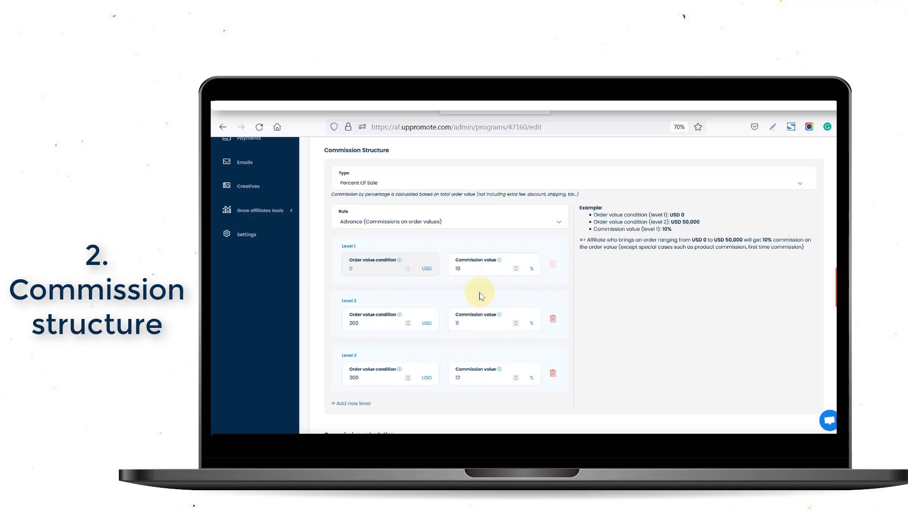
scroll("down", 3)
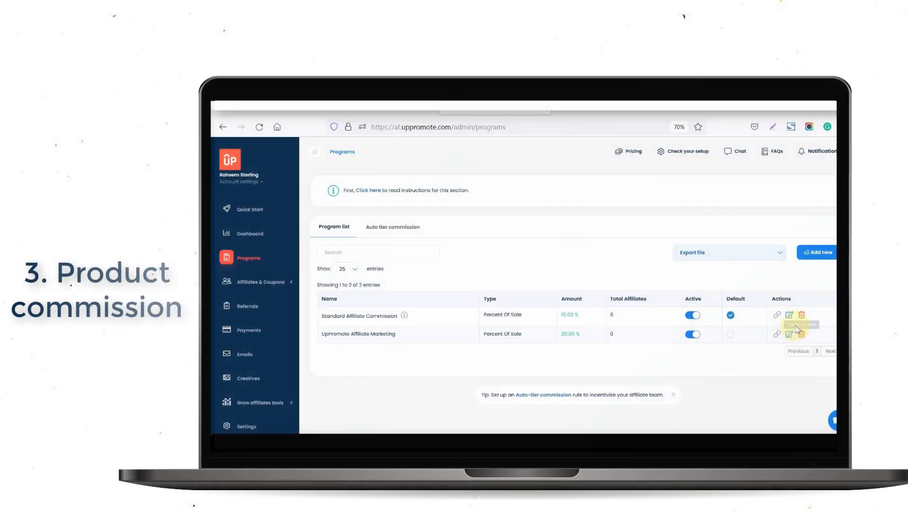
Edit Standard Affiliate Commission and go to its Special Product Commission settings
left_click(788, 315)
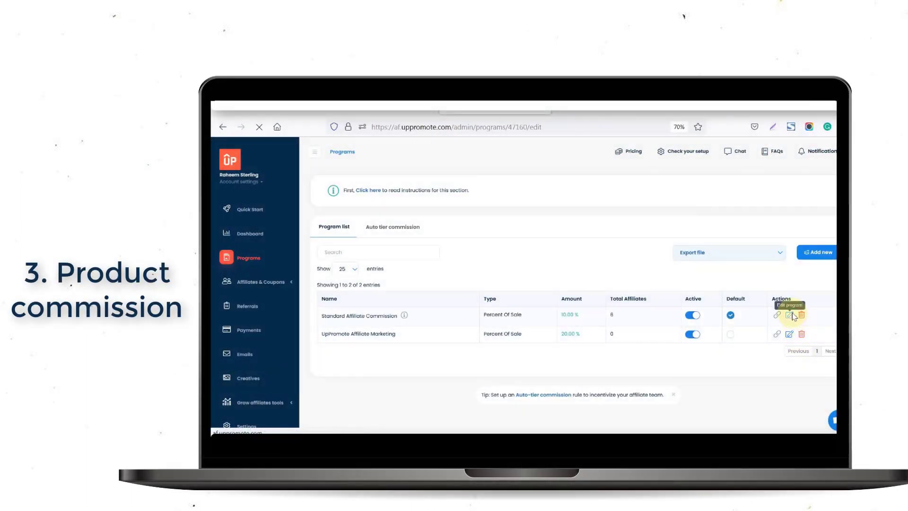
left_click(788, 315)
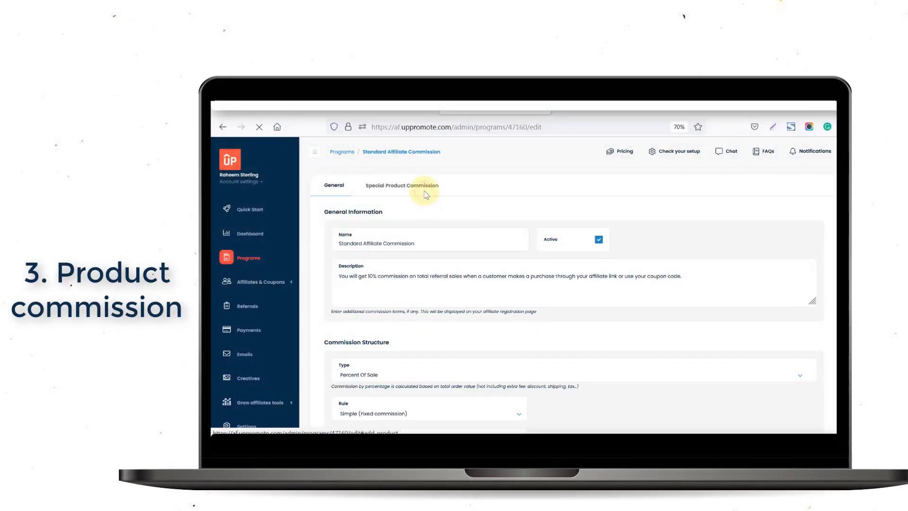
left_click(401, 186)
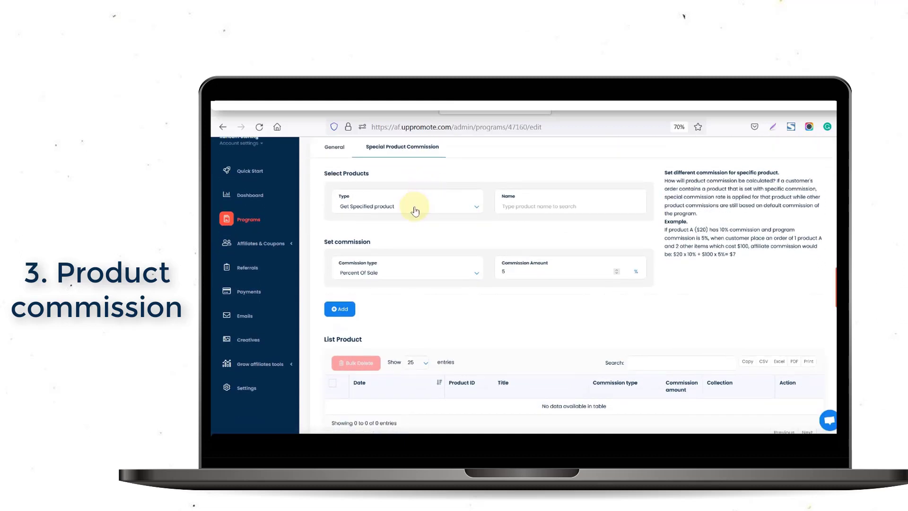
left_click(406, 205)
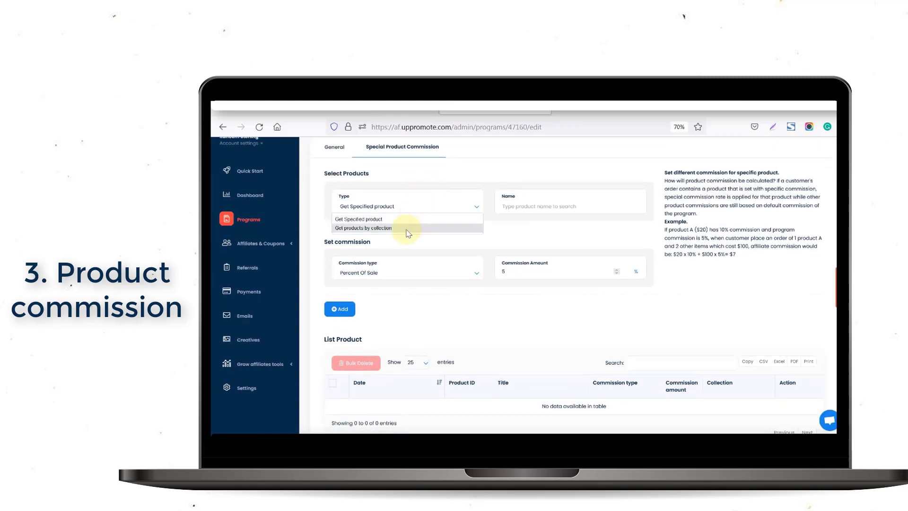
mouse_move(404, 228)
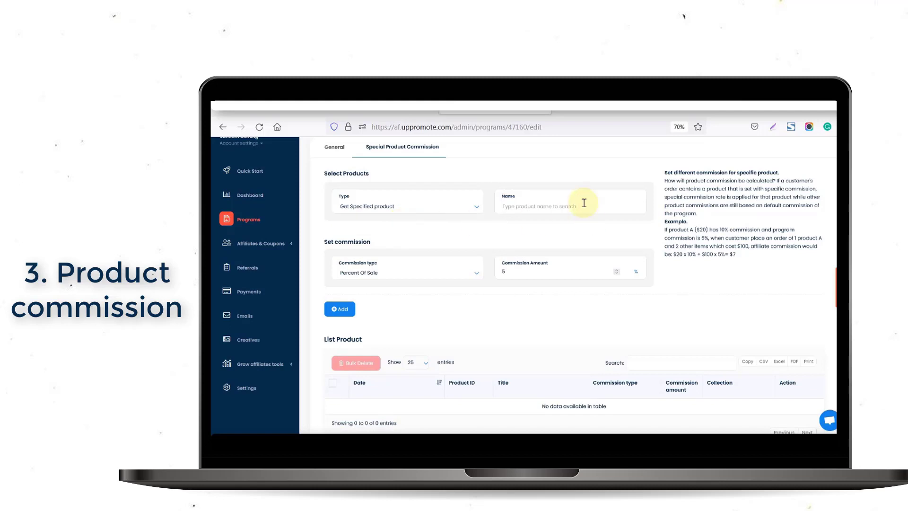
Search 'J', choose Classic Leather Jacket, and add it with a 10% commission
type("J")
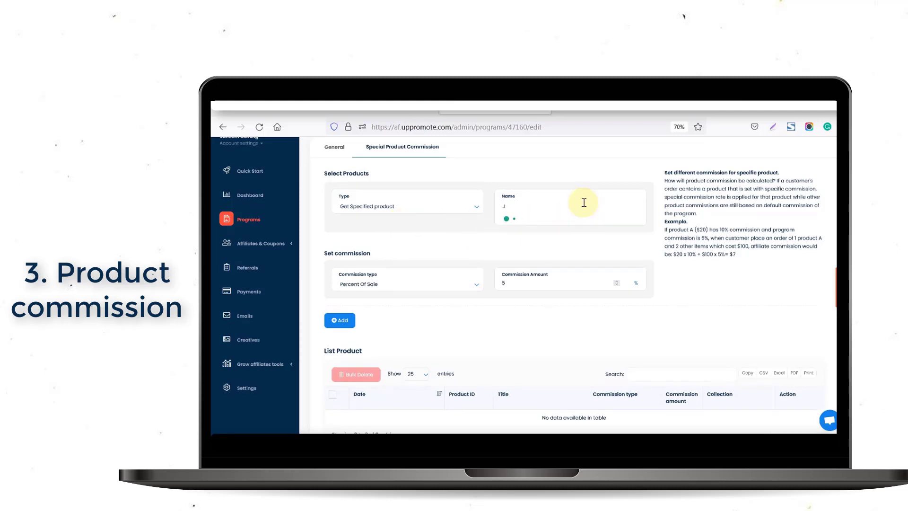
left_click(568, 205)
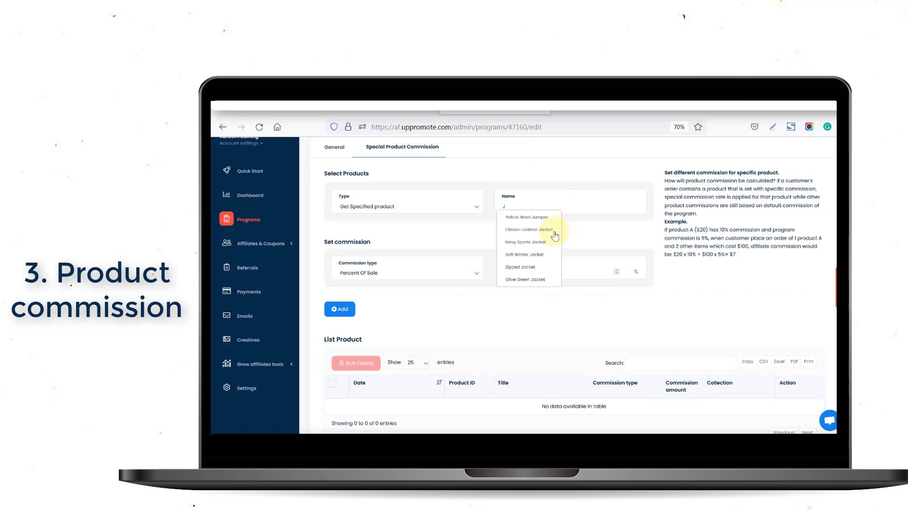
left_click(528, 229)
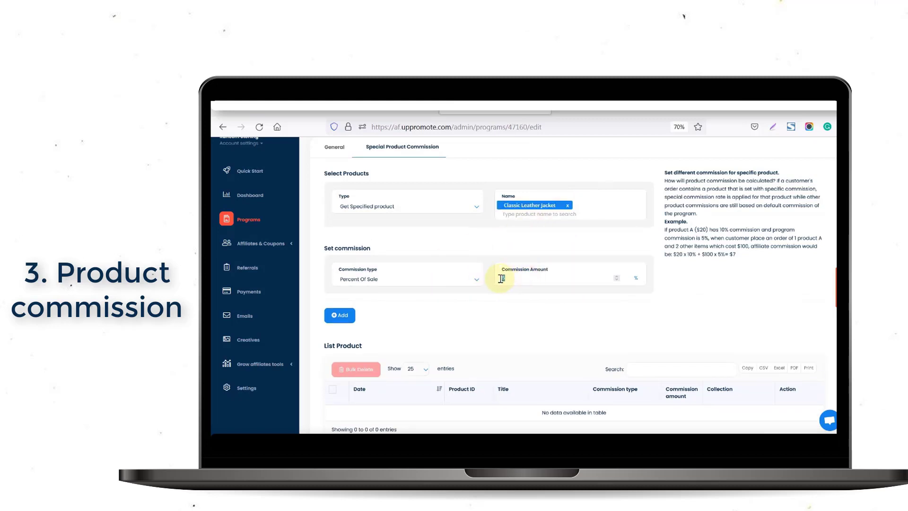
type("10")
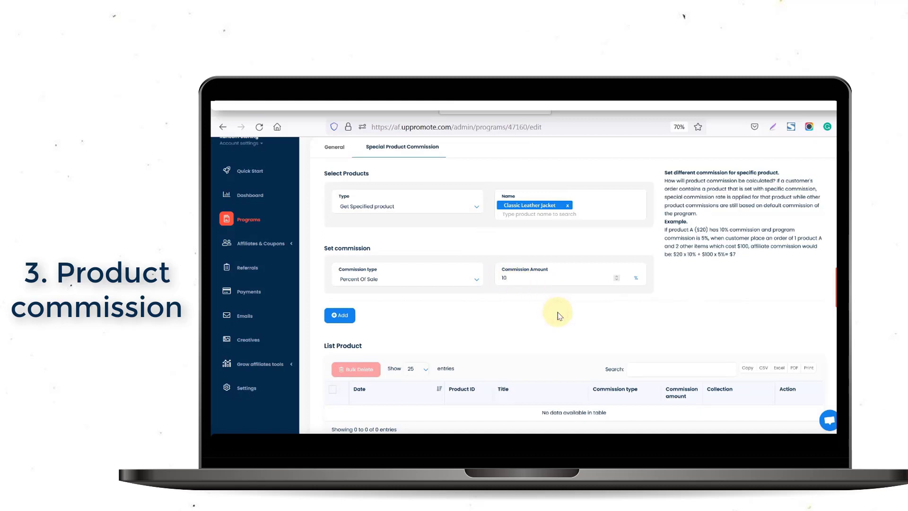
scroll("down", 3)
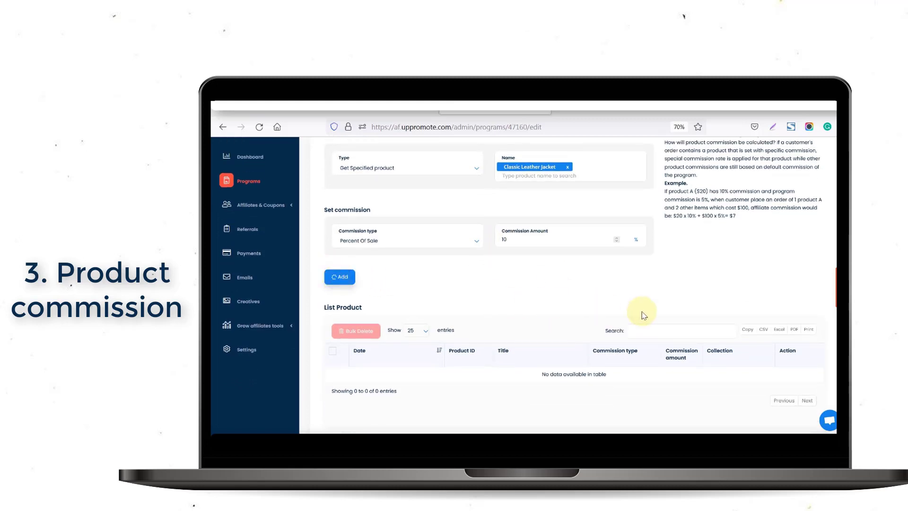
left_click(339, 277)
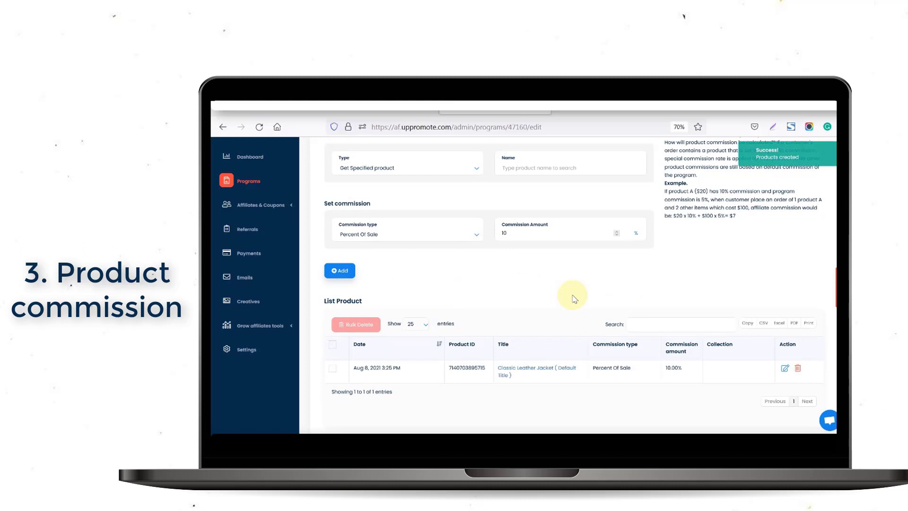
mouse_move(658, 323)
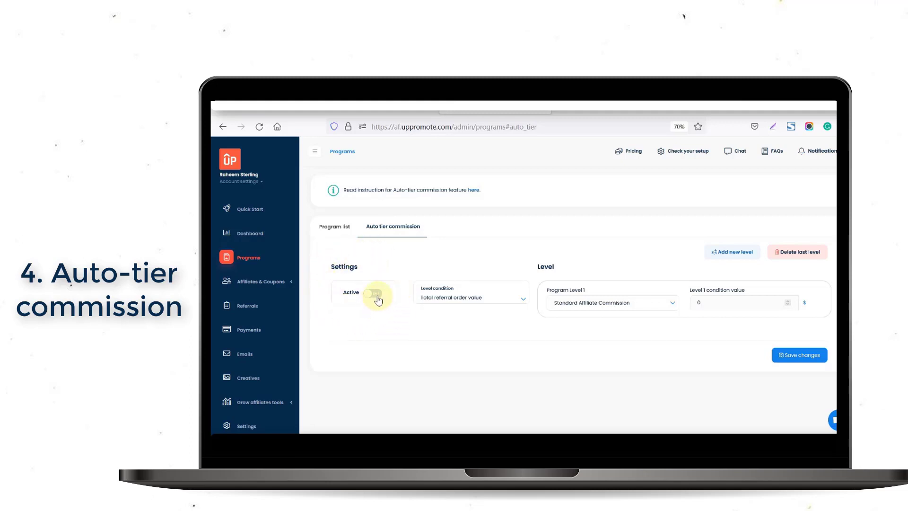
Switch auto-tier commission Active to ON, based on total referral order value
left_click(372, 293)
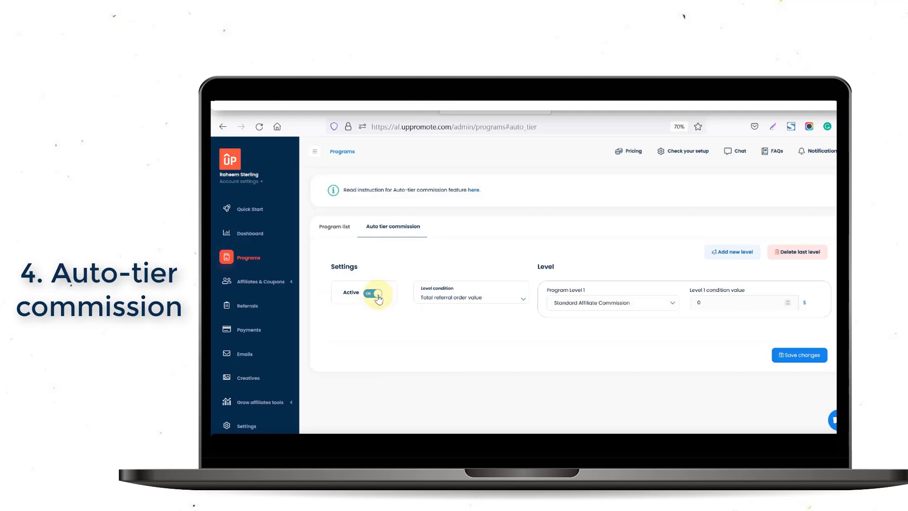
left_click(374, 294)
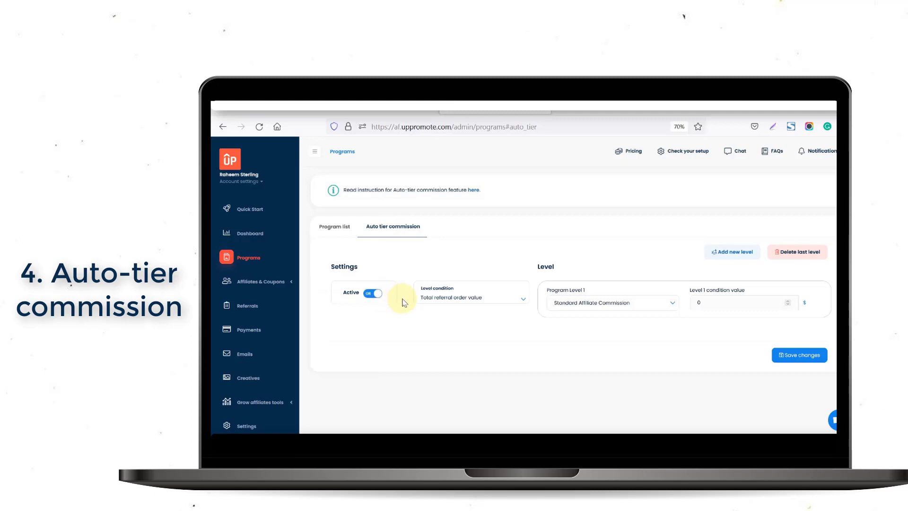
mouse_move(518, 281)
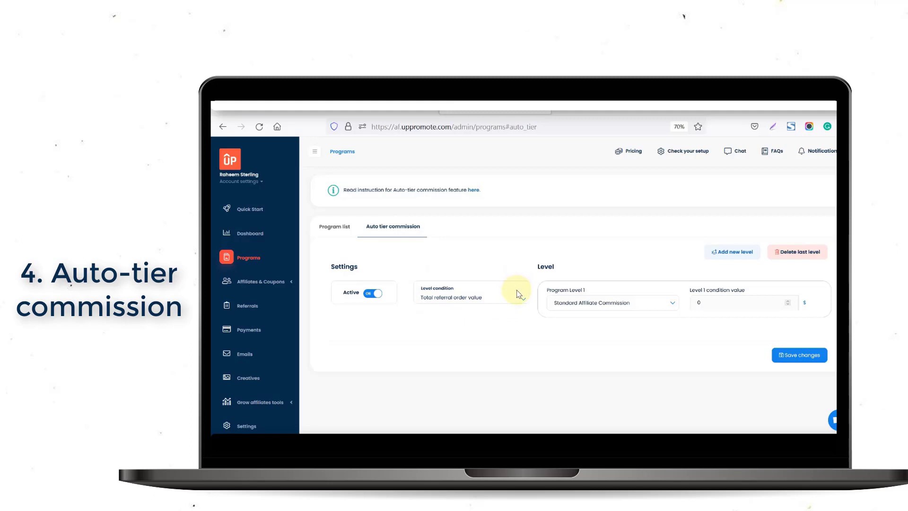
mouse_move(521, 297)
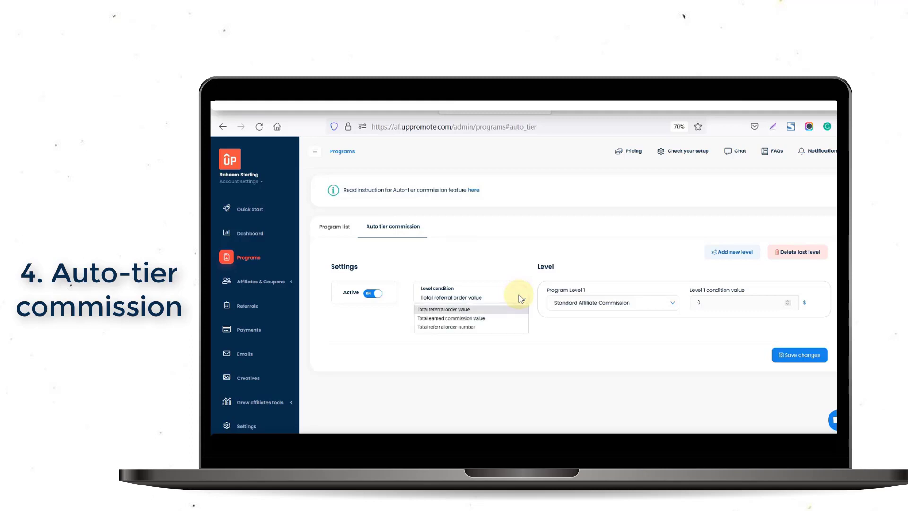
mouse_move(516, 313)
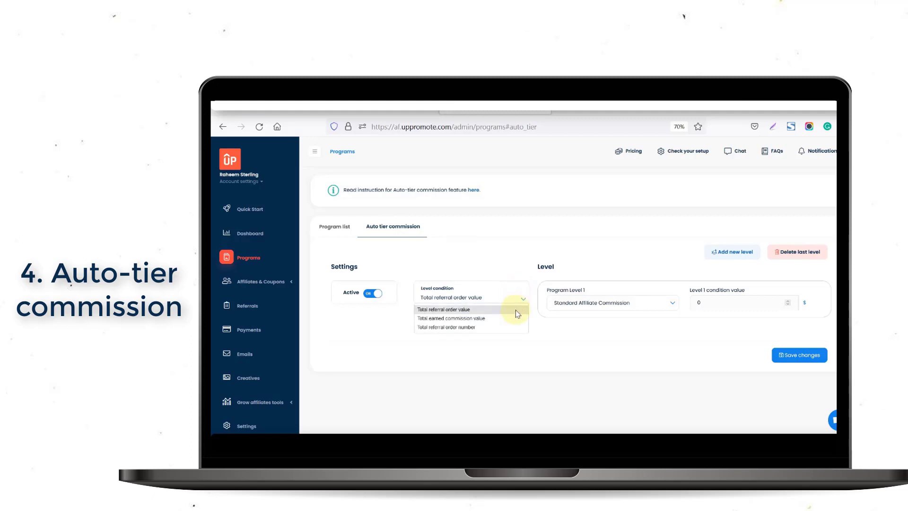
mouse_move(510, 327)
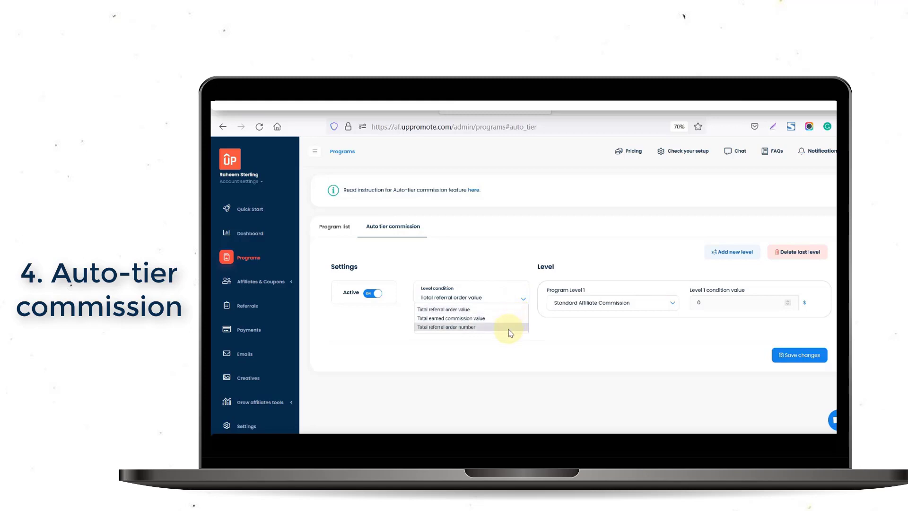
mouse_move(509, 318)
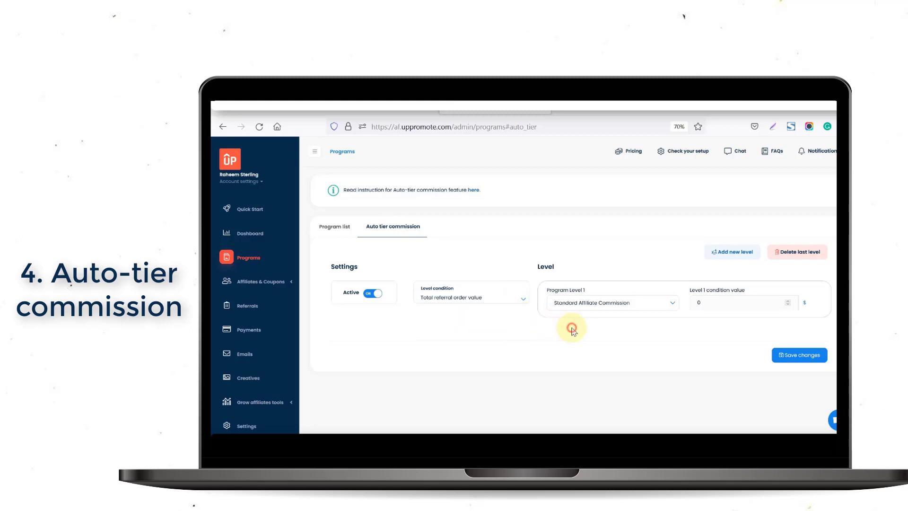
Add two tier levels and set level 2 to UpPromote Affiliate Marketing from 500
left_click(731, 252)
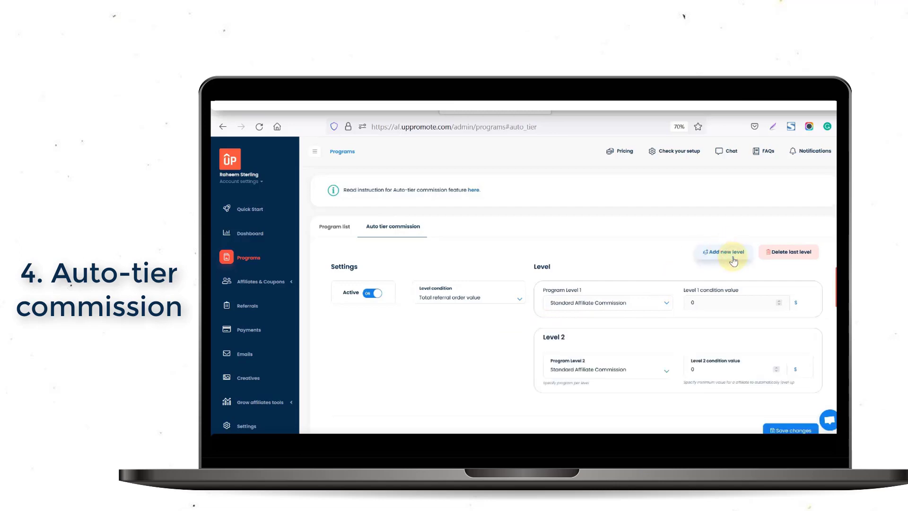
left_click(722, 251)
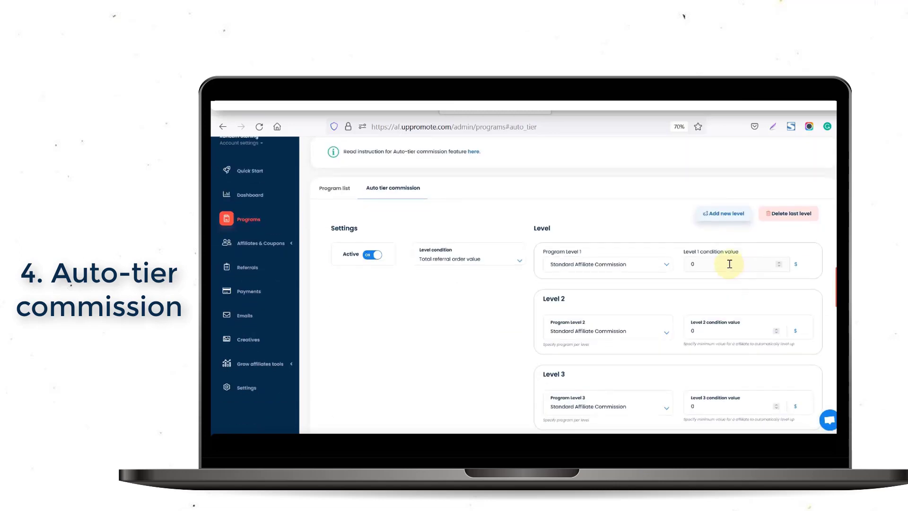
scroll("down", 3)
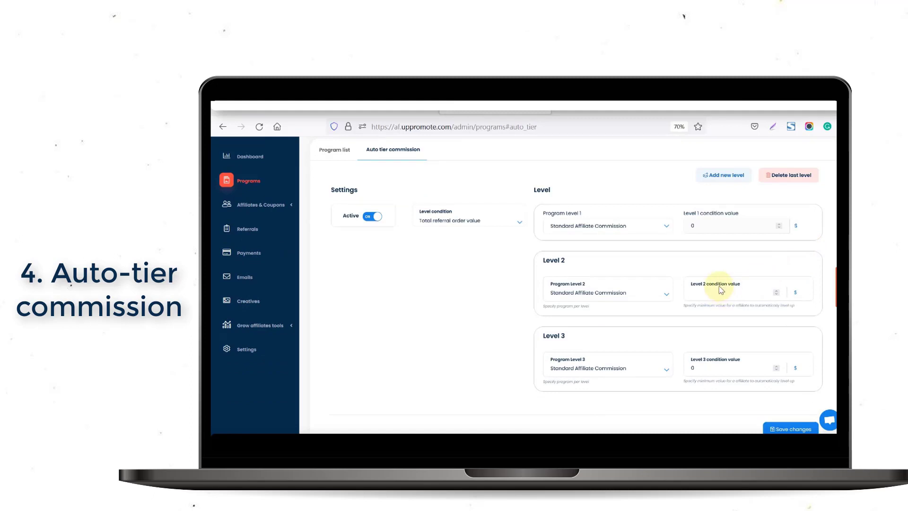
left_click(736, 292)
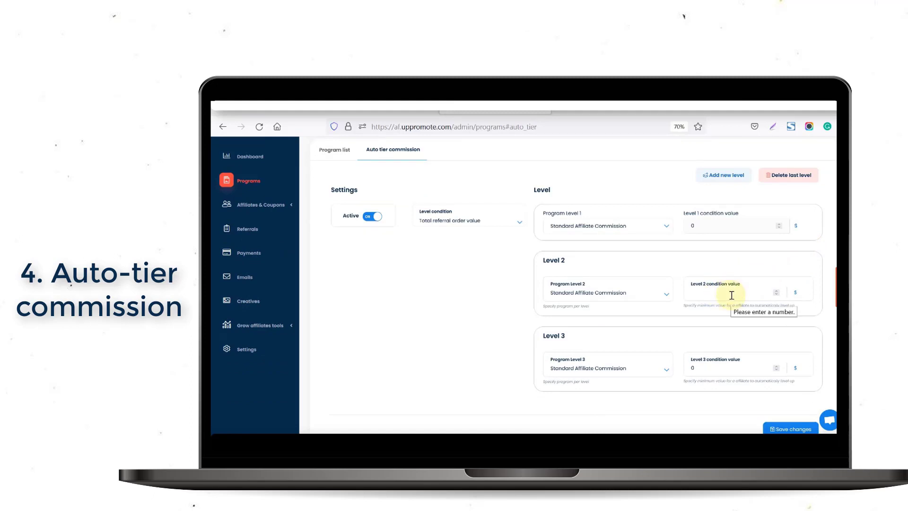
type("500")
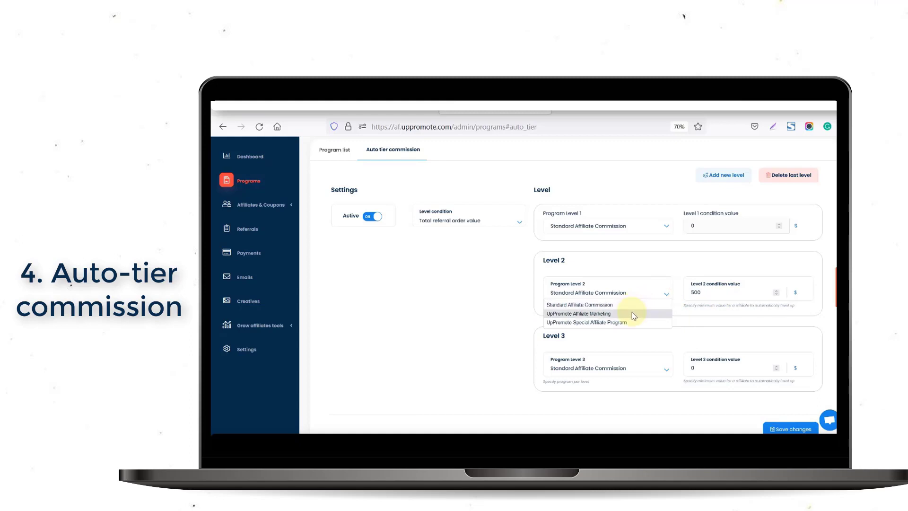
left_click(580, 313)
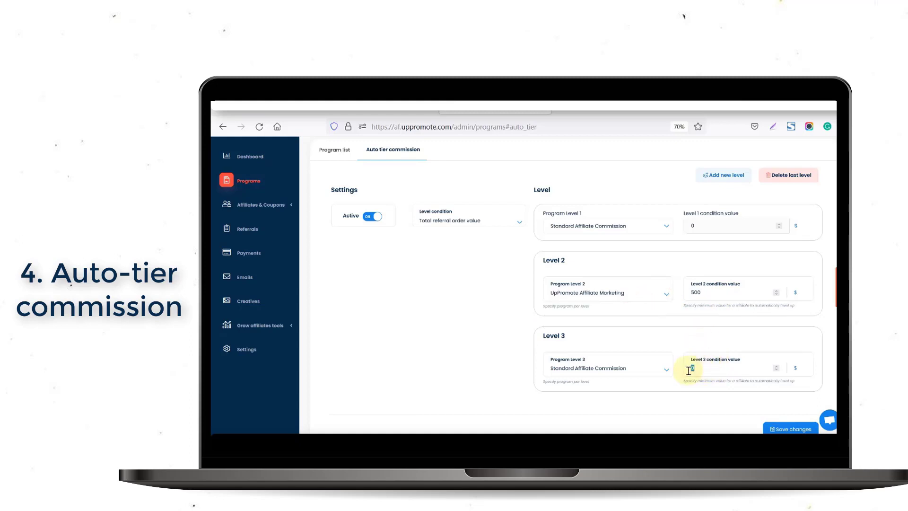
Set level 3 to UpPromote Special Affiliate Program from 1000 and save the changes
type("1000")
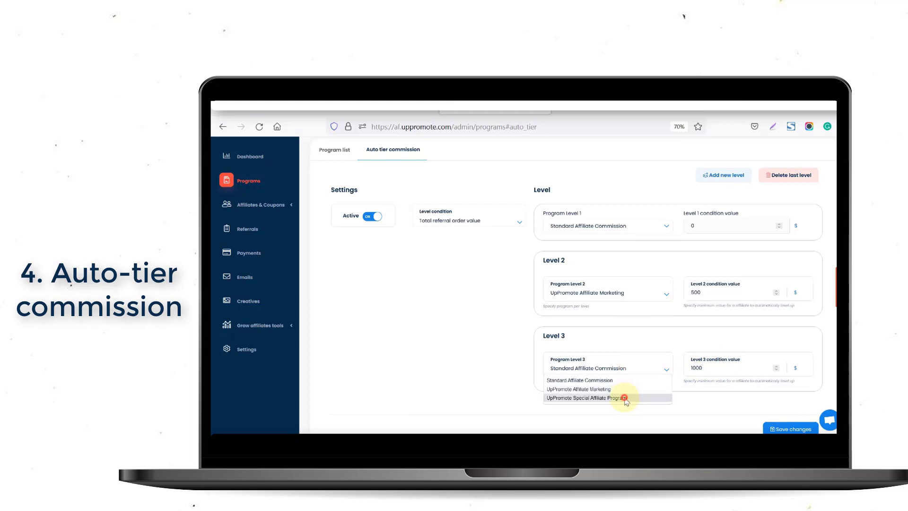
left_click(588, 398)
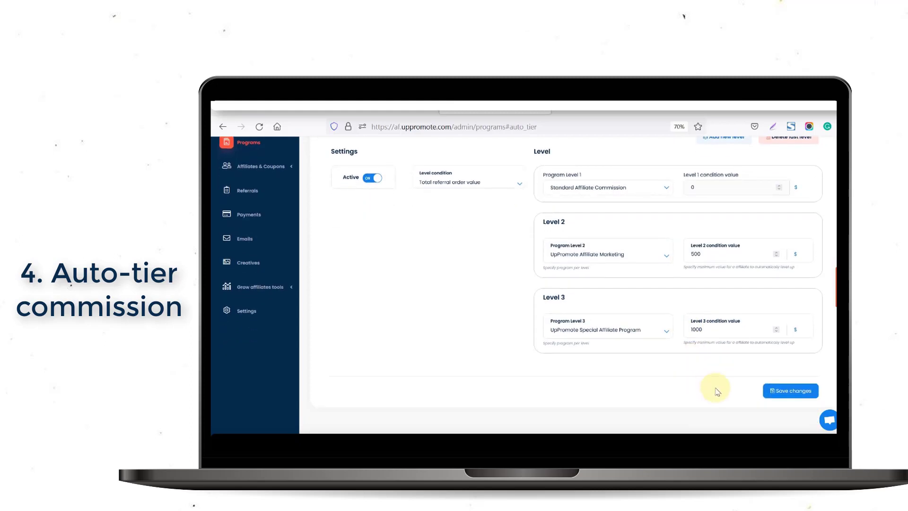
left_click(790, 391)
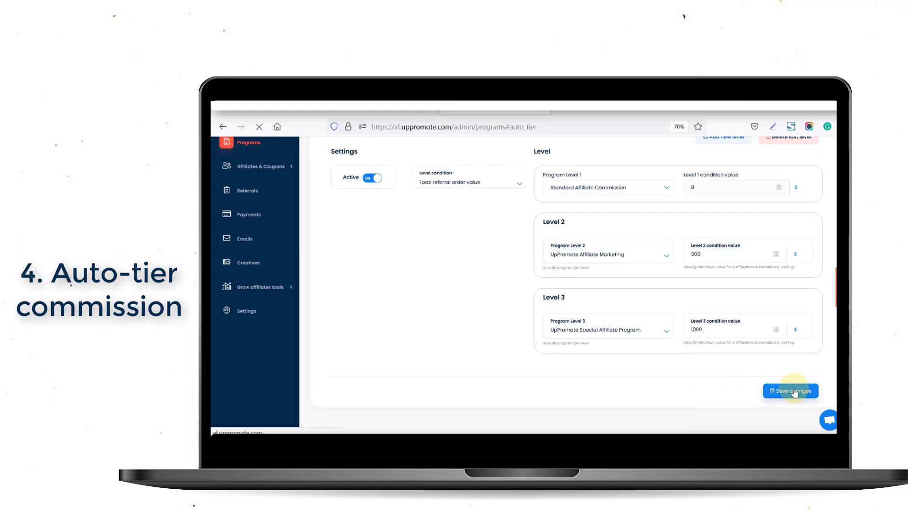
left_click(790, 390)
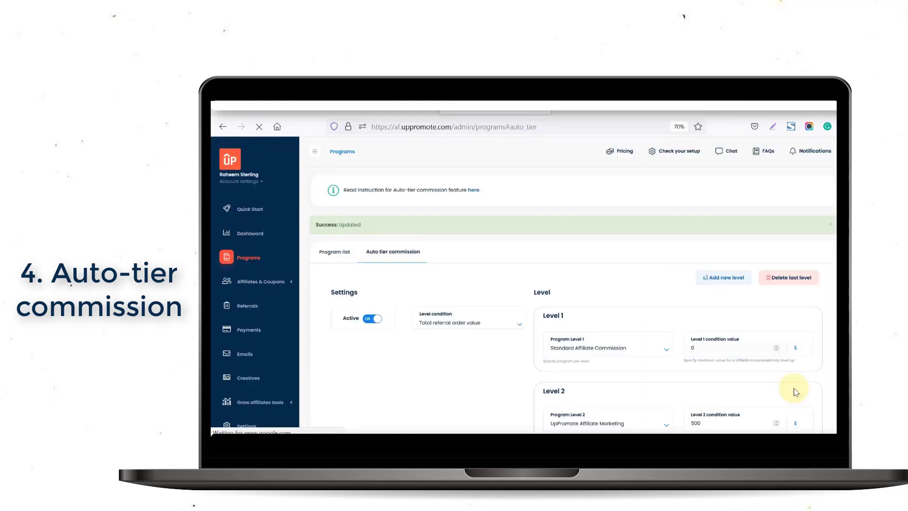